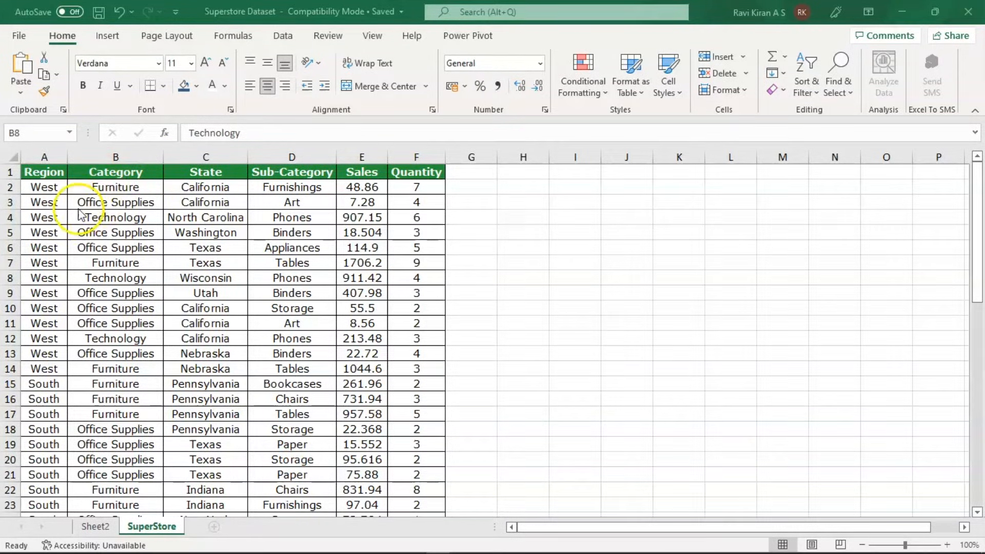
mouse_move(227, 220)
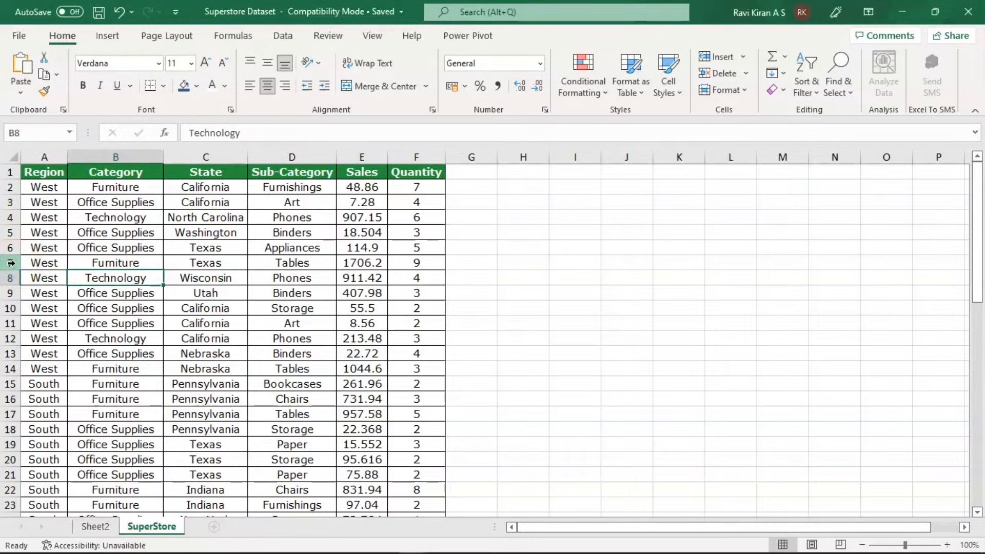
- Insert a blank row at row 7 above the West Furniture Texas Tables record
click(44, 263)
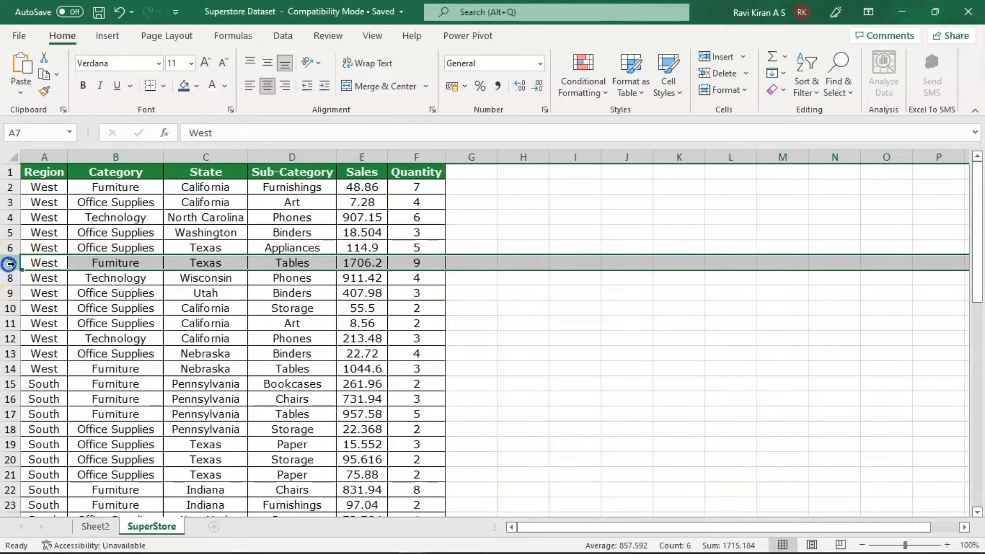
right_click(10, 263)
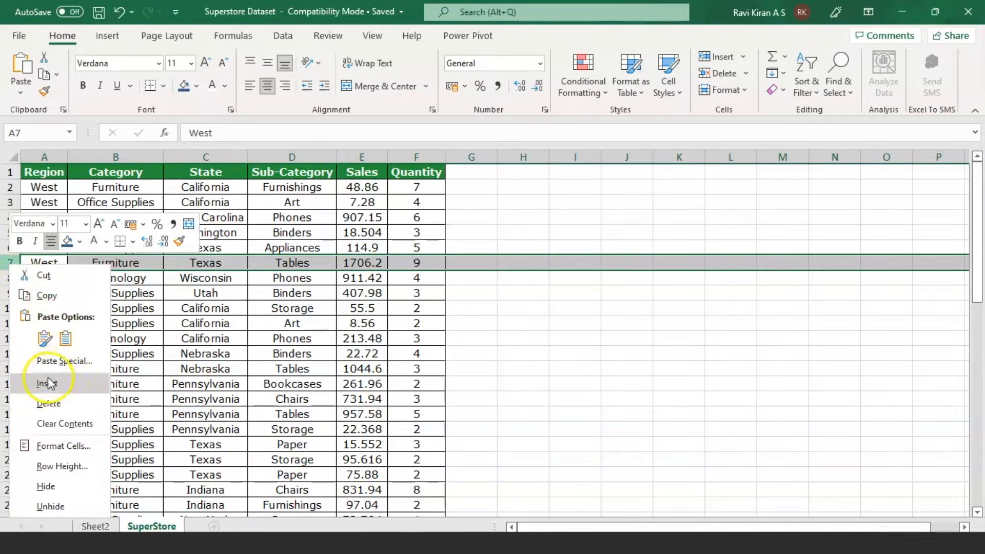
click(48, 383)
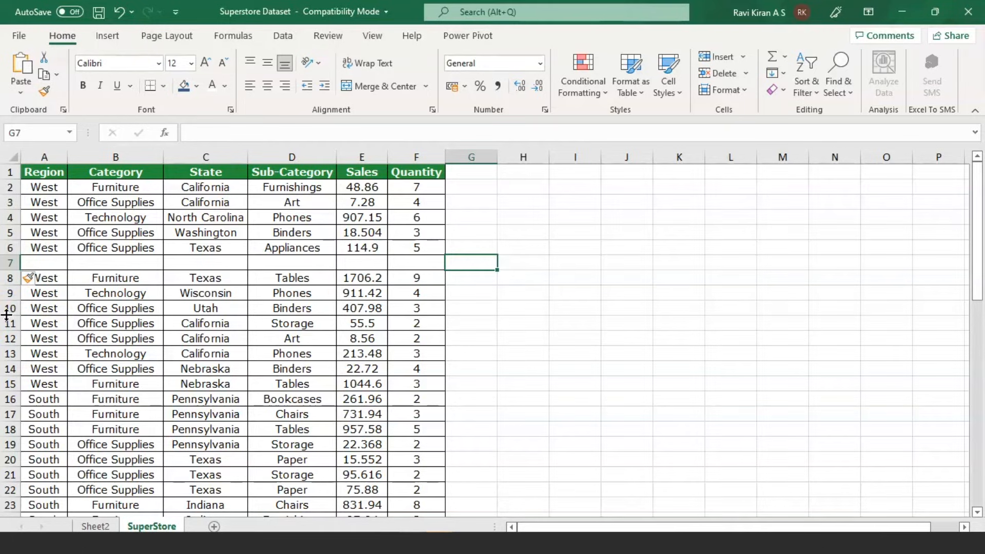
- Insert three blank rows at rows 8–10 so the data resumes at row 11
drag(9, 278, 9, 308)
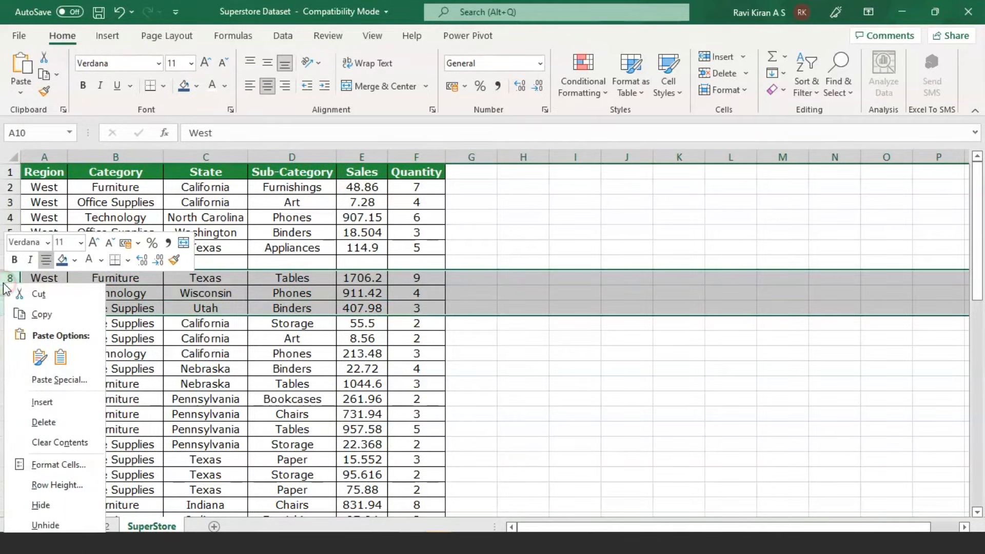
click(42, 402)
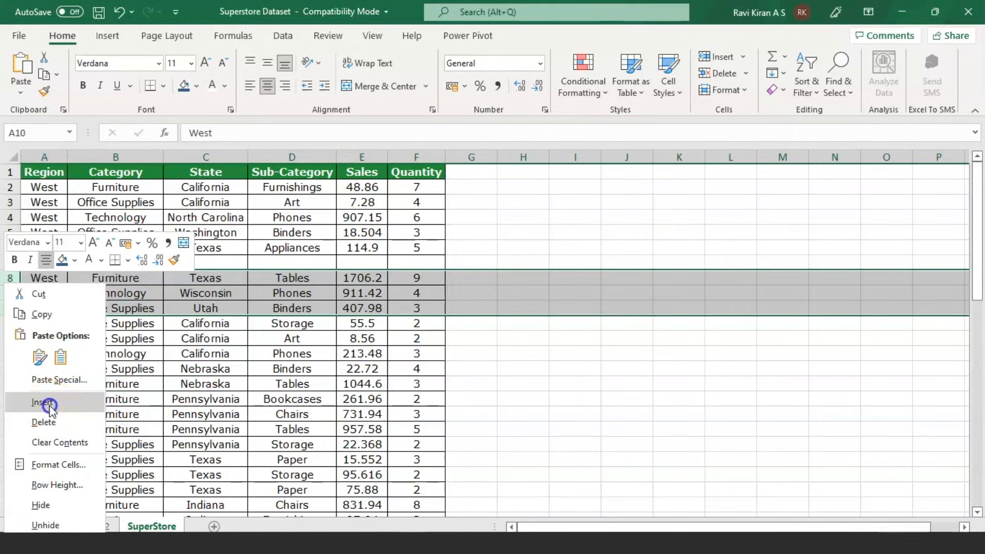
click(42, 402)
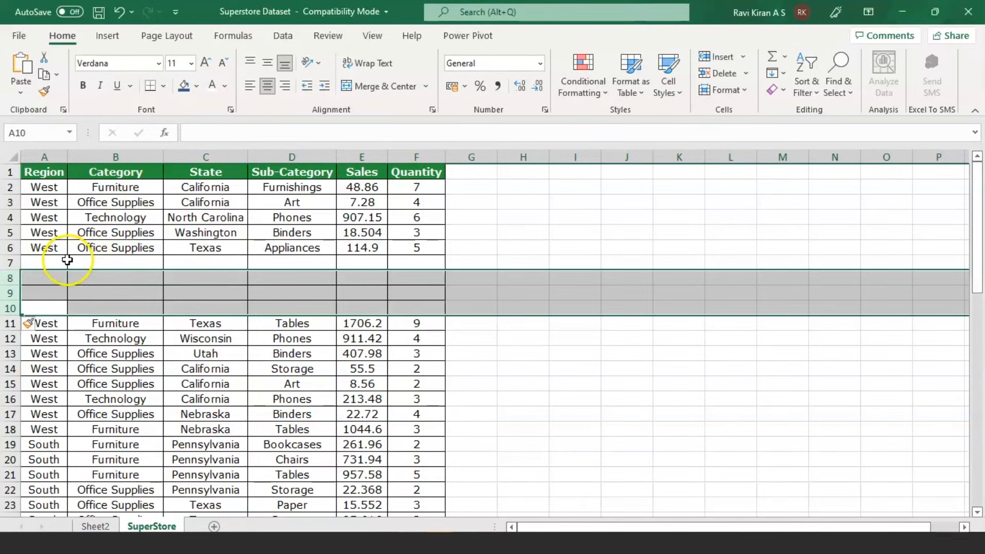
click(44, 262)
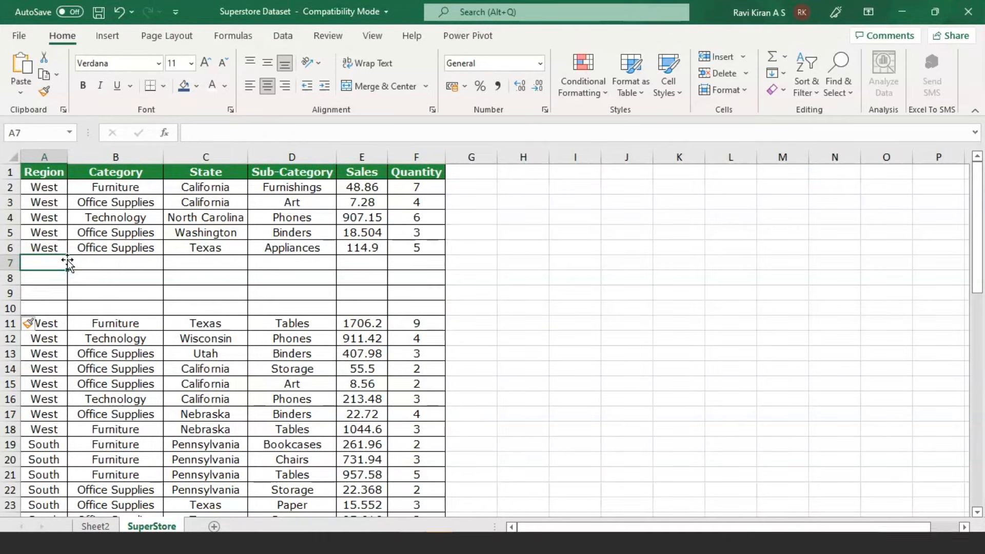